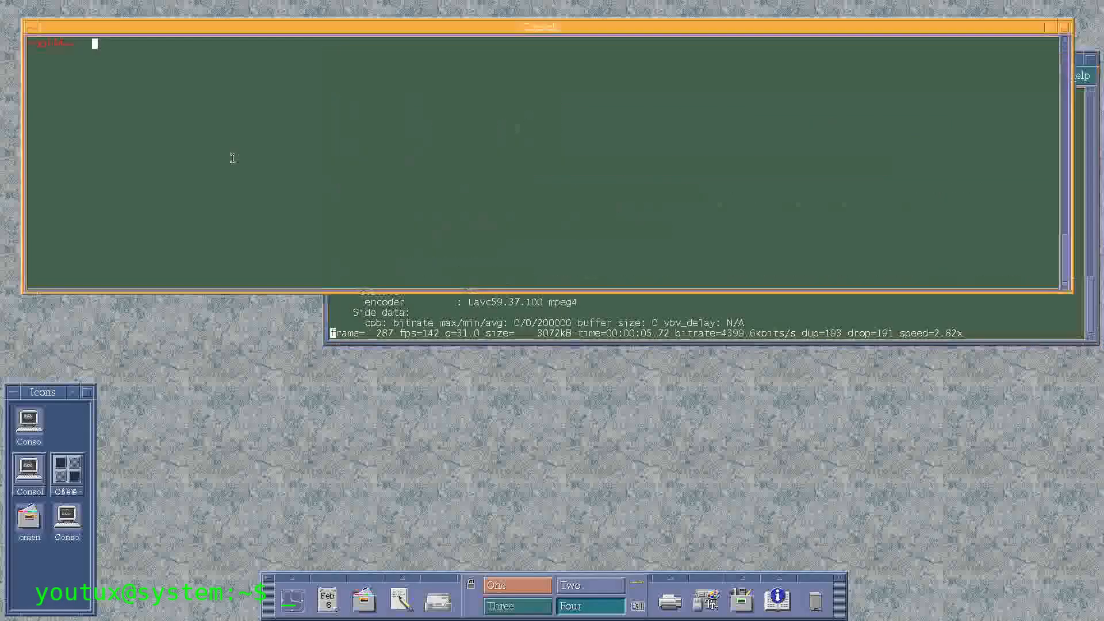
Change into /home/omen/Workspace/Kernelbuilds and launch the SBKS kernel-build script
type("cd")
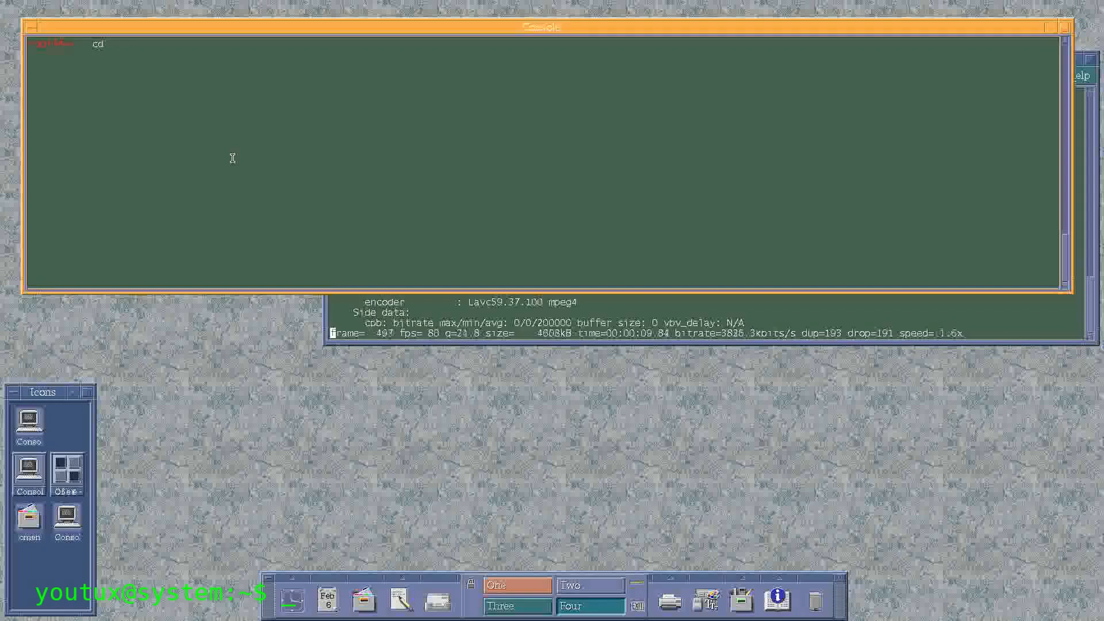
type("/home/om")
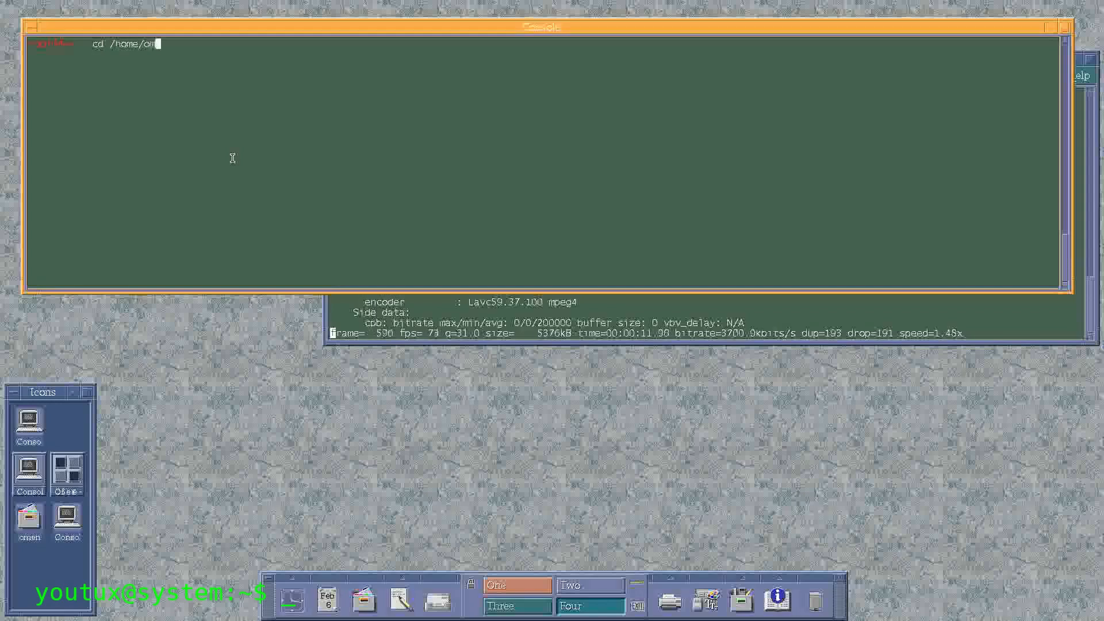
type("en/W")
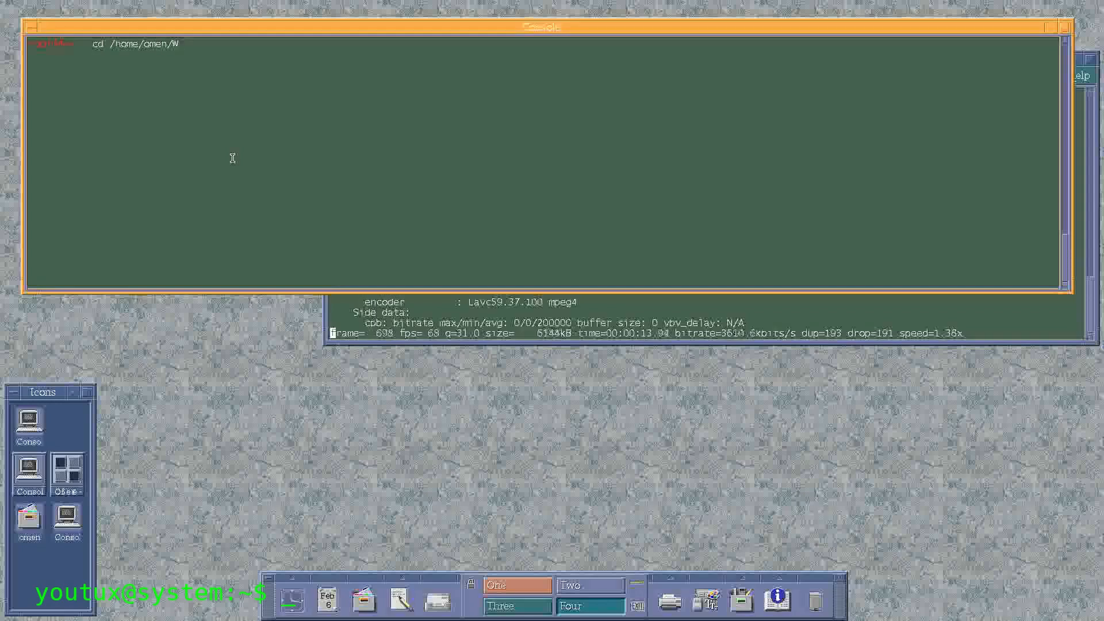
type("orkspace/Kernelbuilds/")
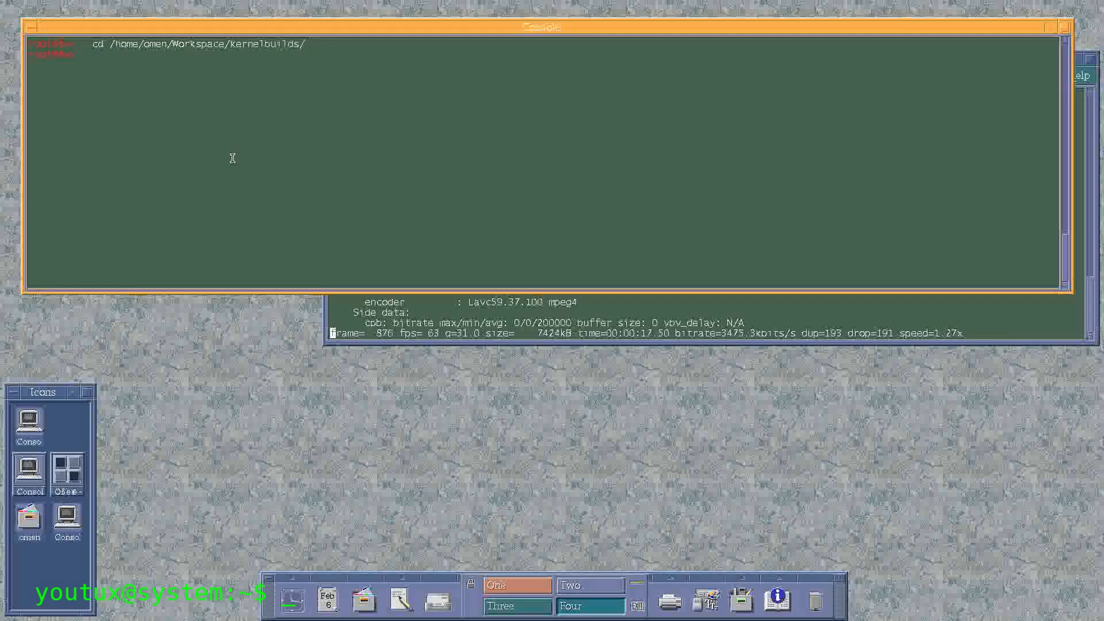
type("SBKS")
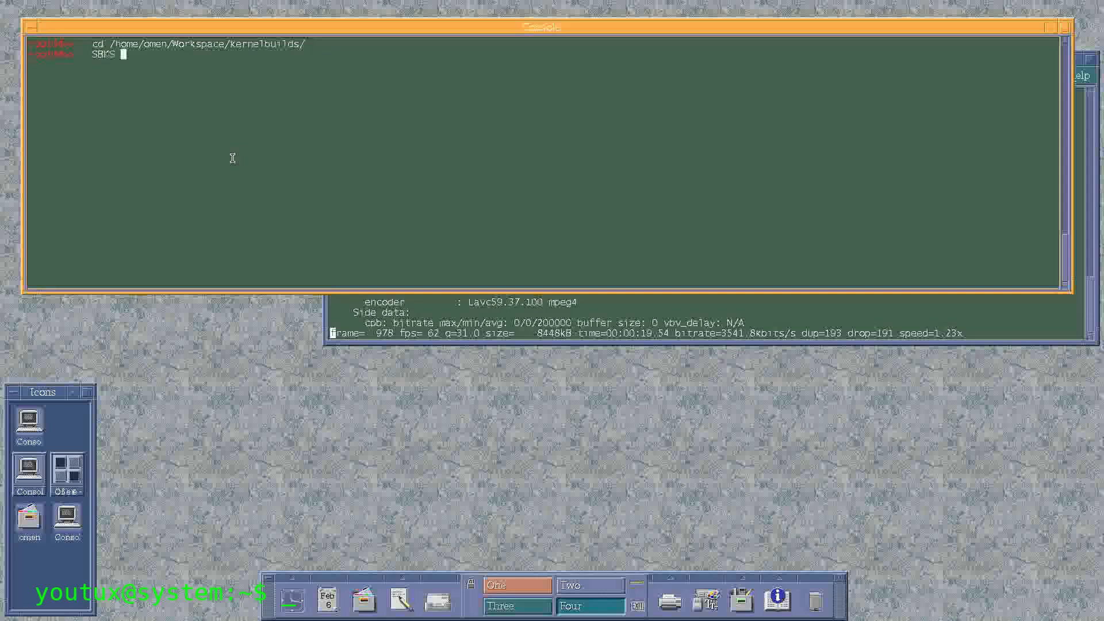
key("Return")
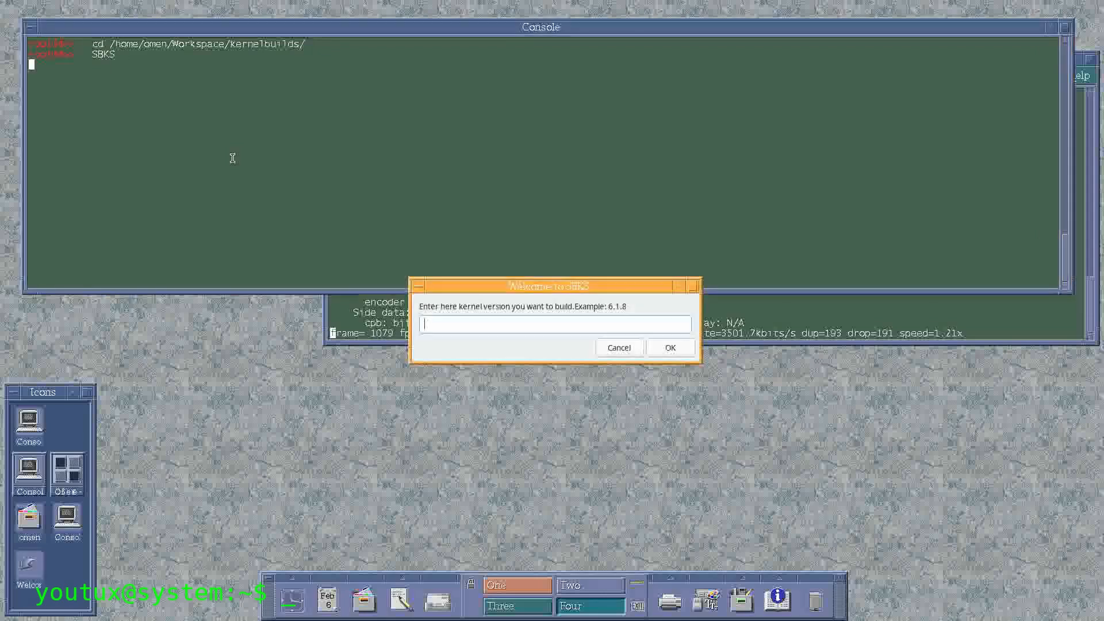
Enter kernel version 6.1.10 twice and Grub bootloader number 7, then approve the build
type("6")
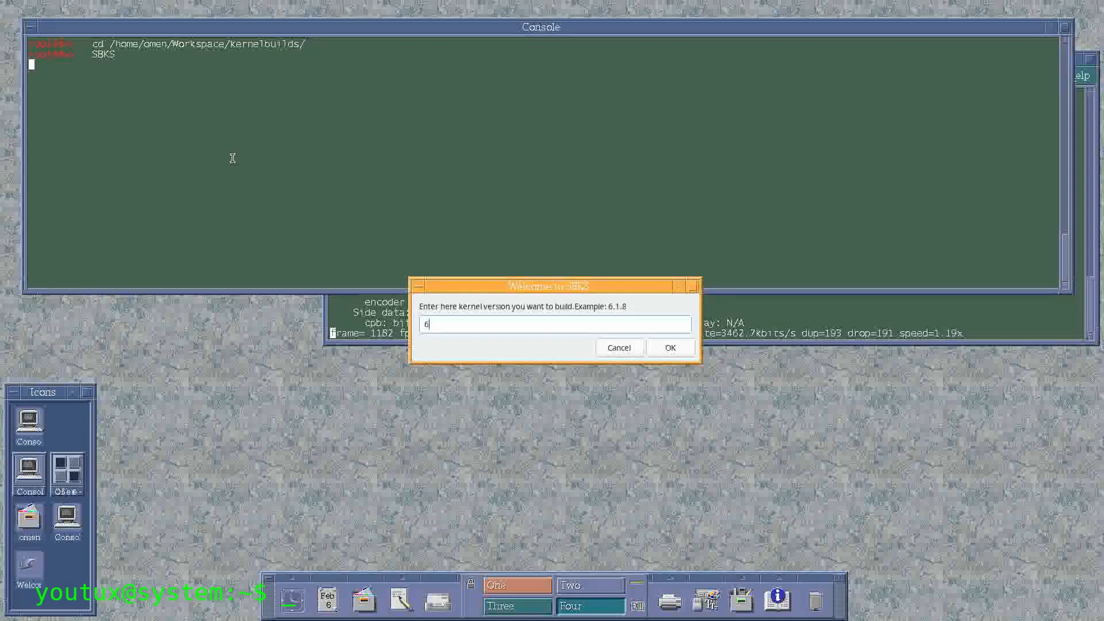
type("1")
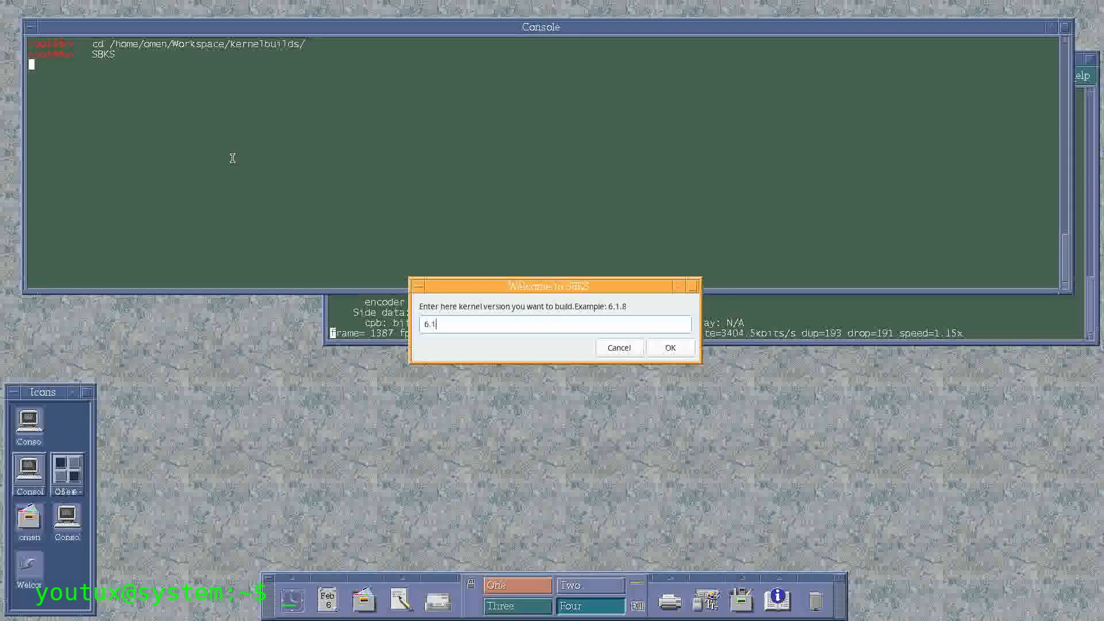
left_click(669, 347)
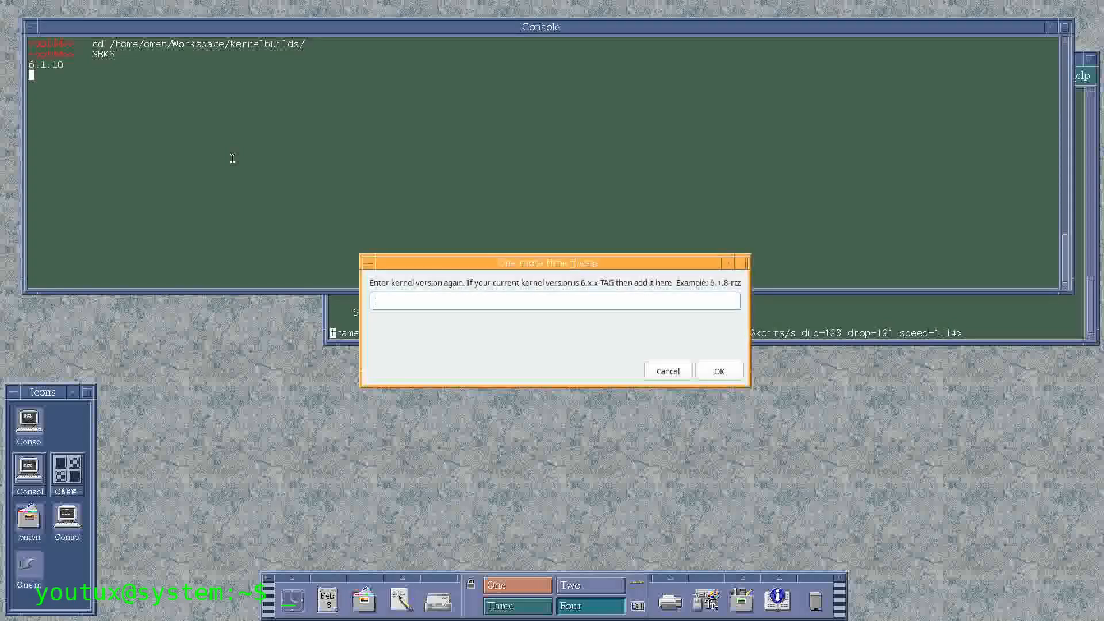
type("6")
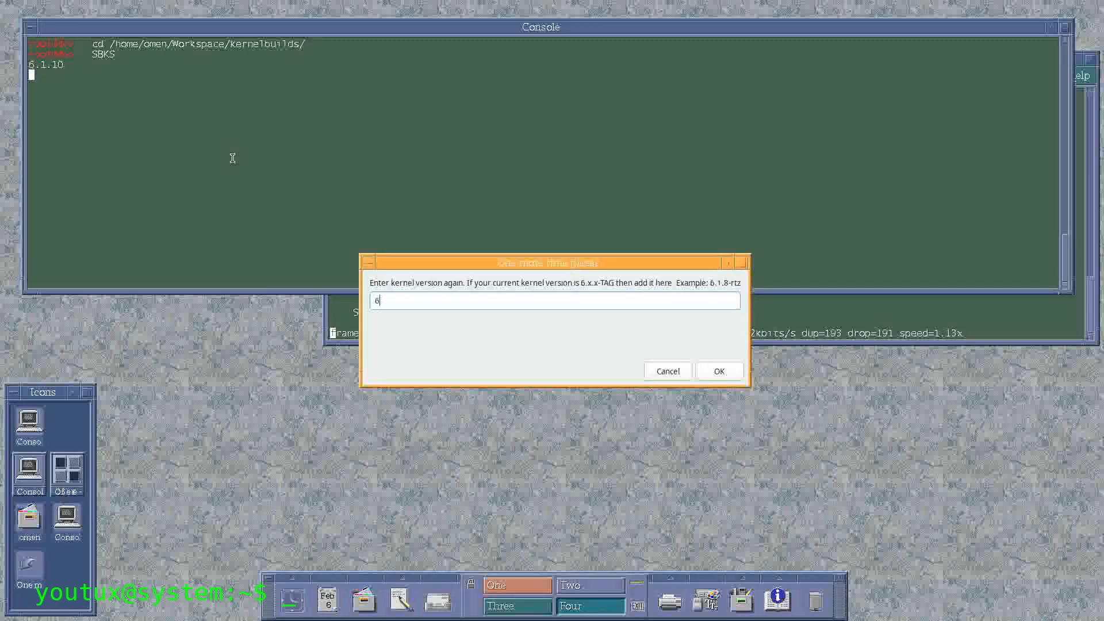
type(".1.10")
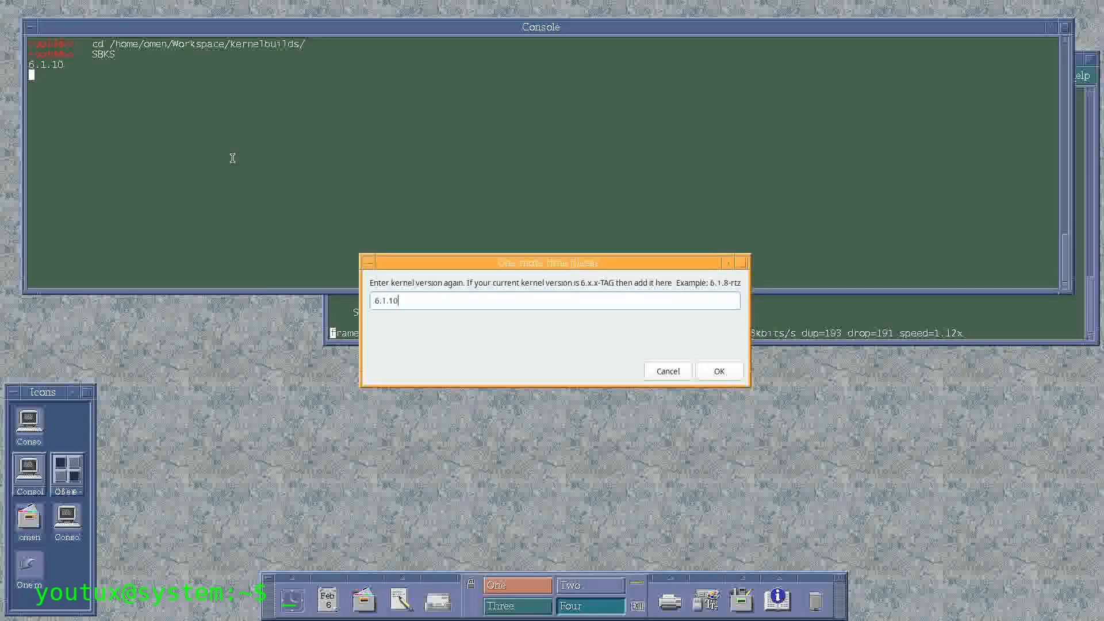
left_click(718, 371)
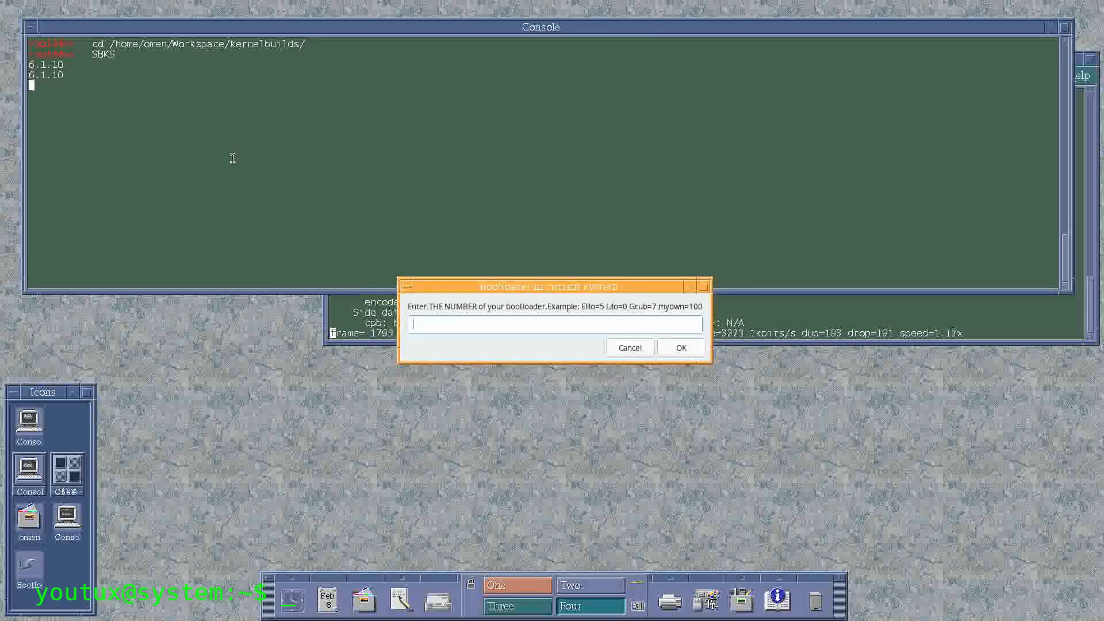
left_click(679, 348)
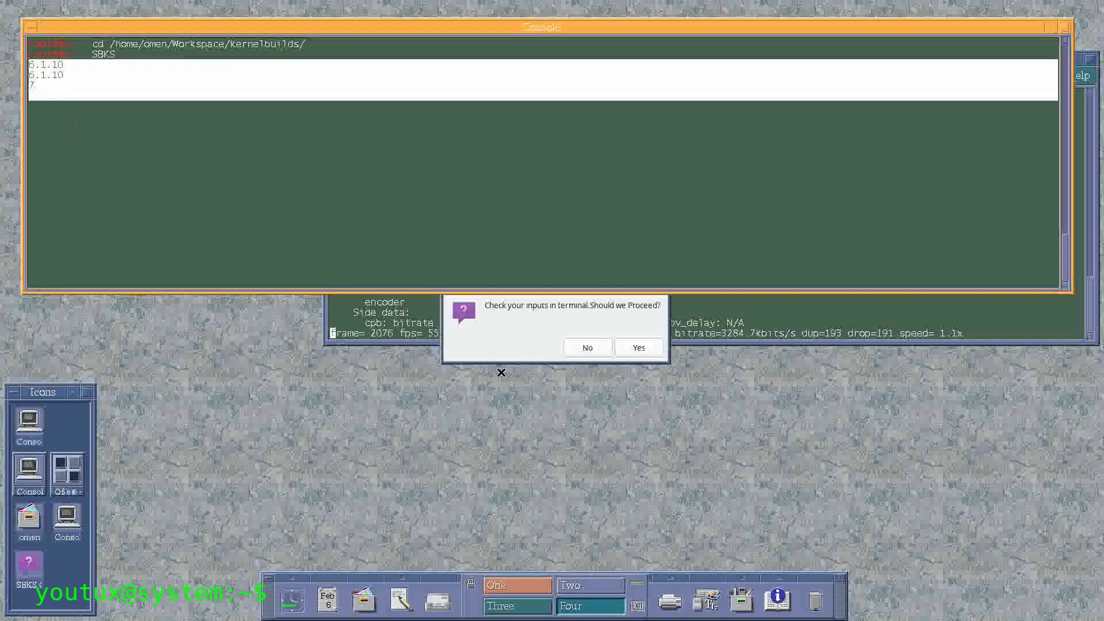
left_click(637, 347)
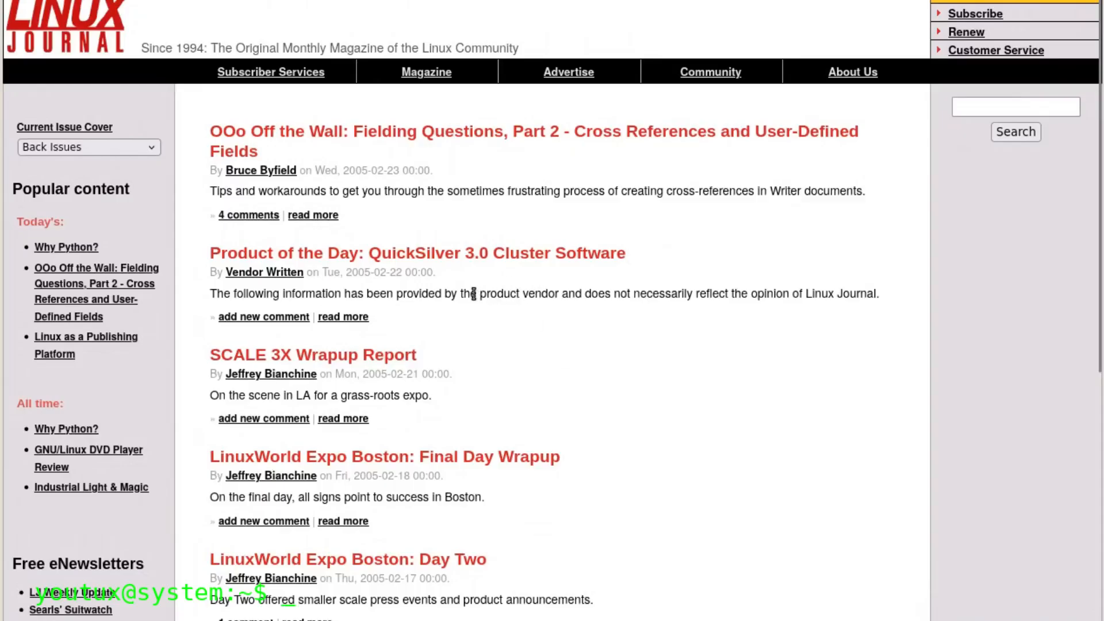
Scroll the Linux Journal home page and the Issue #131 article list
scroll("down", 3)
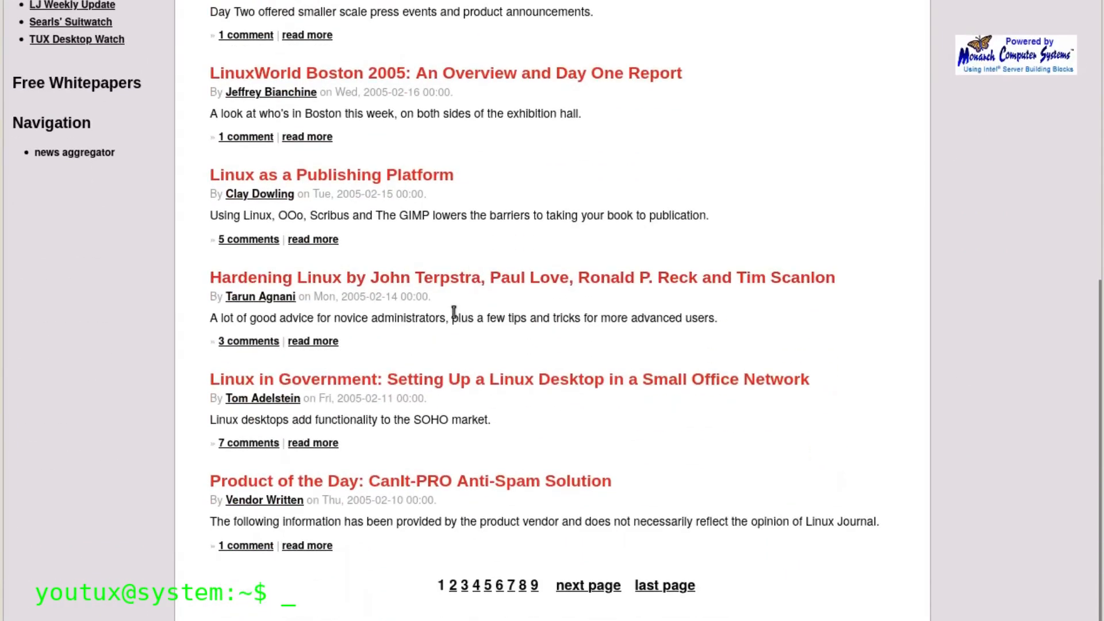
scroll("up", 3)
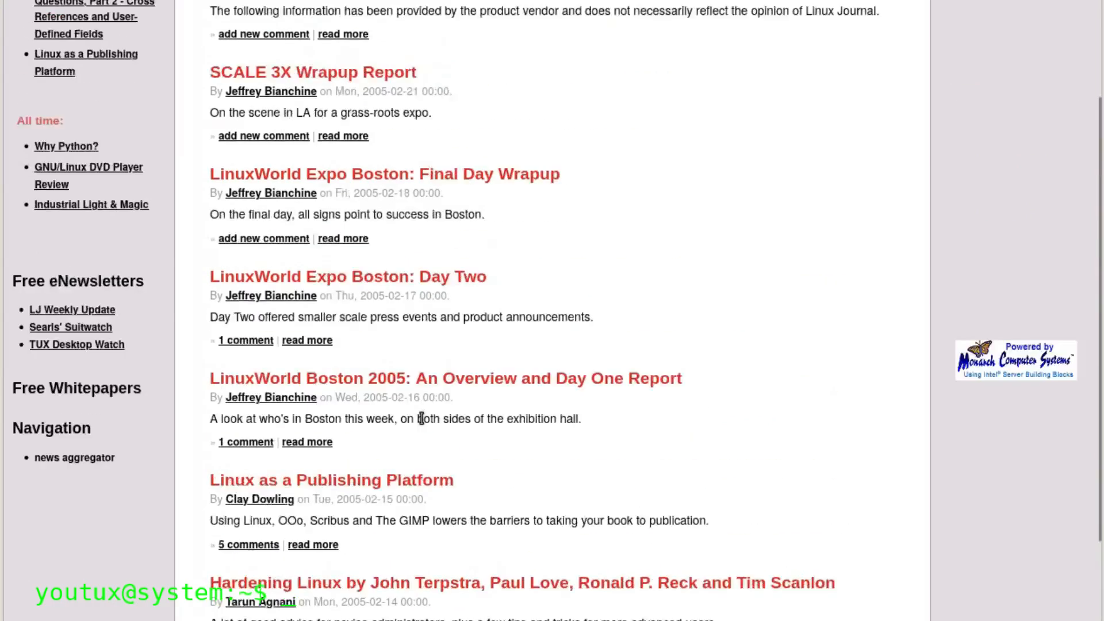
scroll("up", 3)
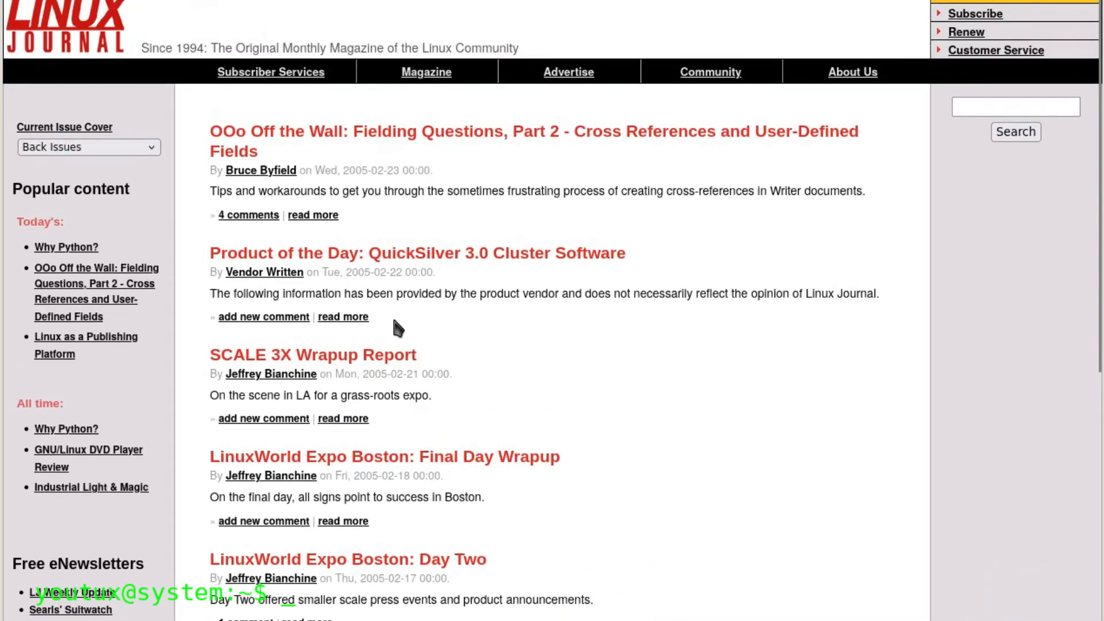
mouse_move(425, 78)
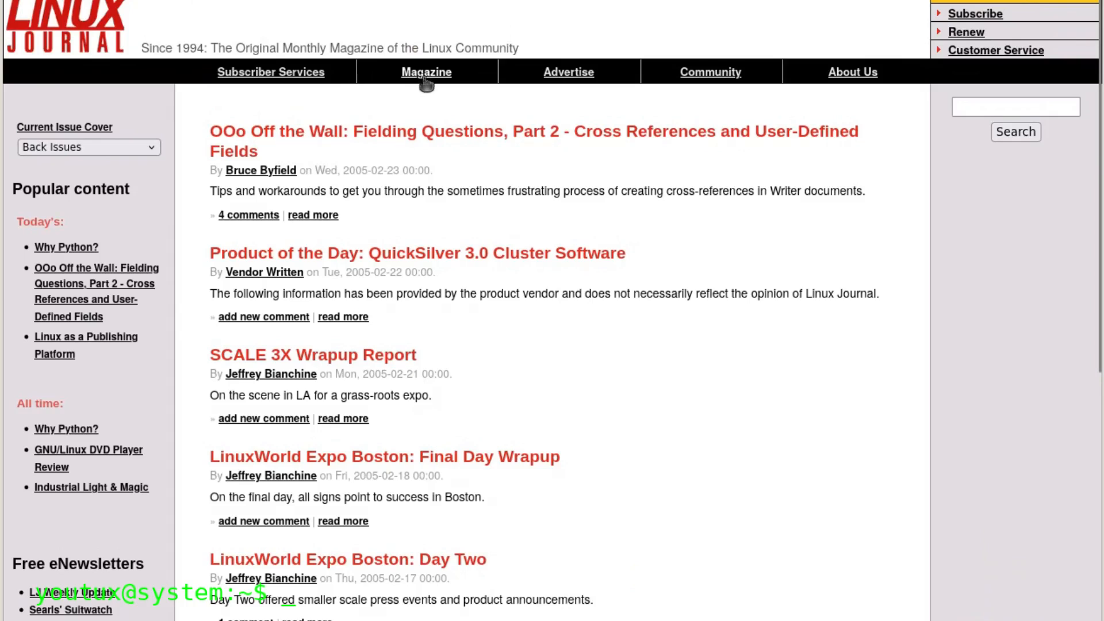
mouse_move(532, 276)
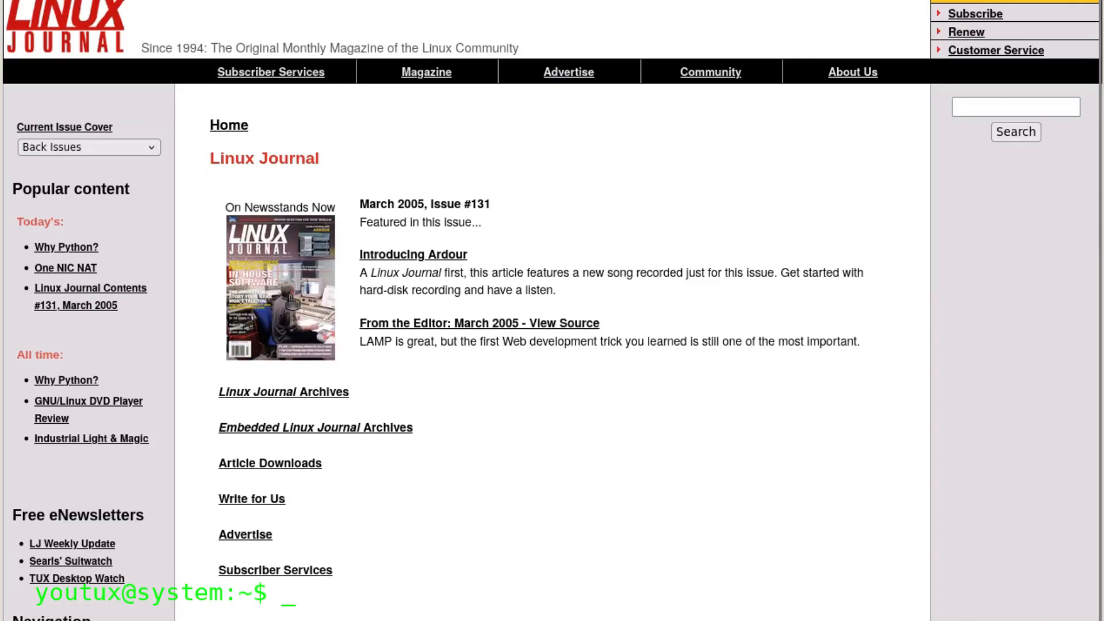
mouse_move(470, 384)
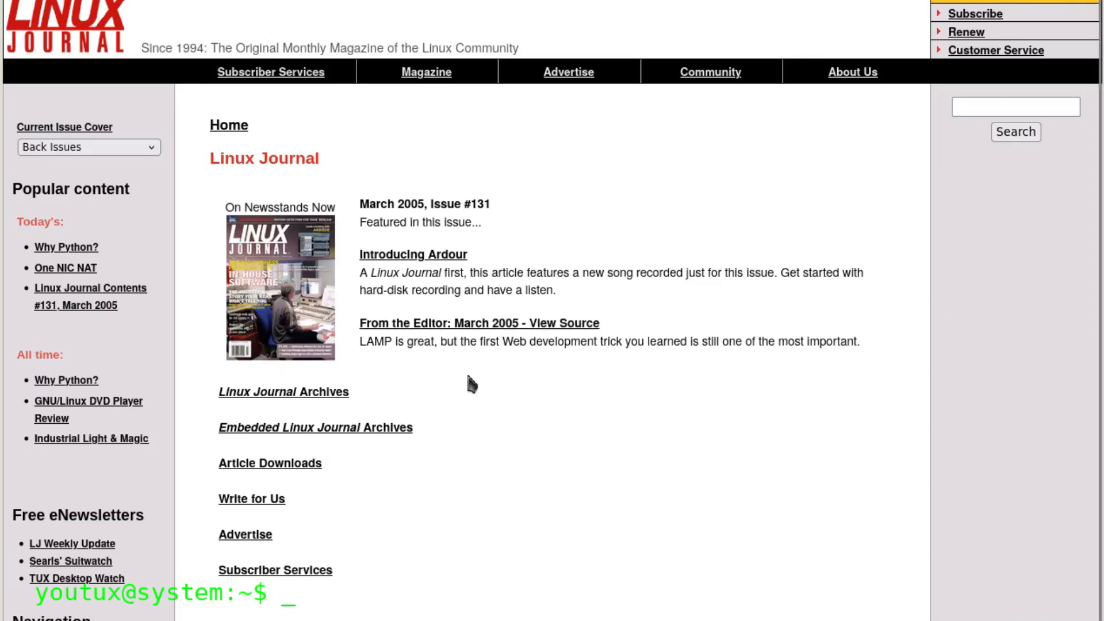
mouse_move(461, 376)
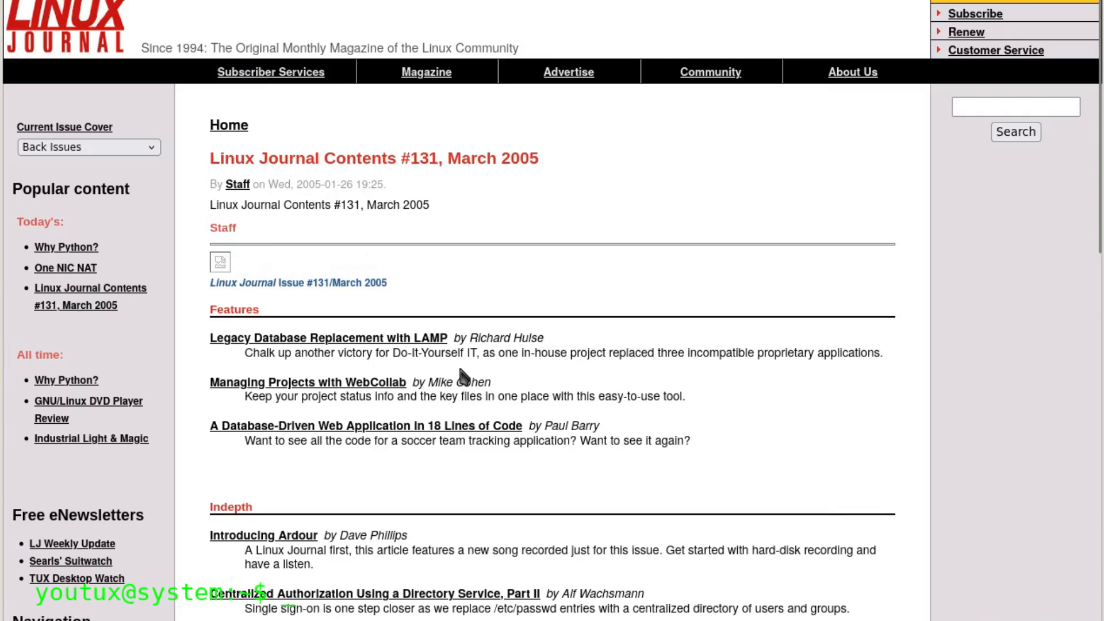
scroll("down", 3)
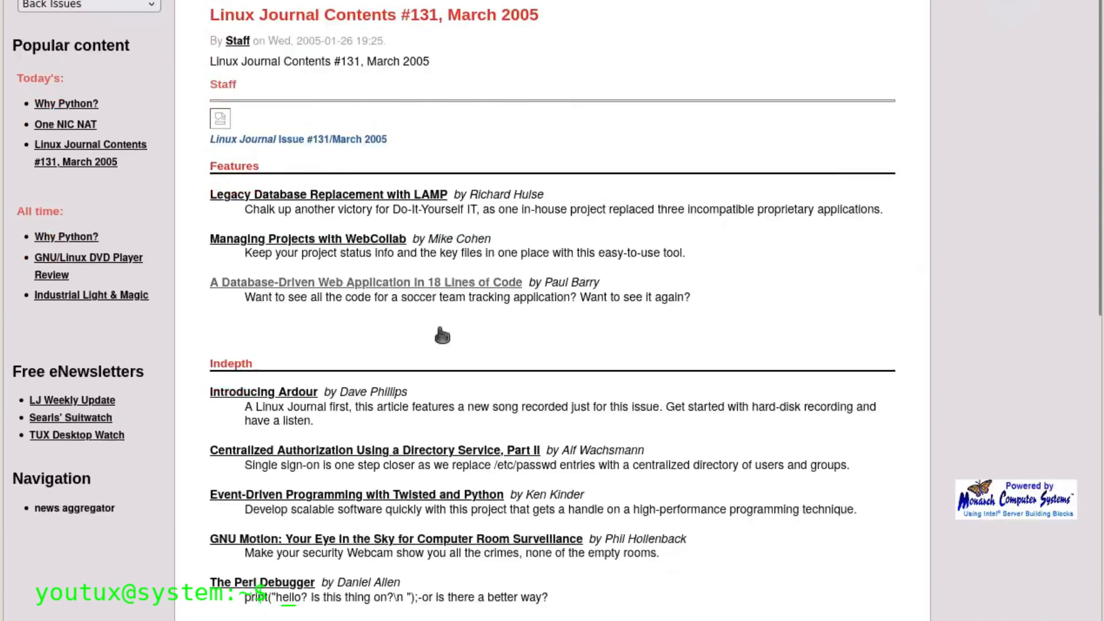
scroll("down", 3)
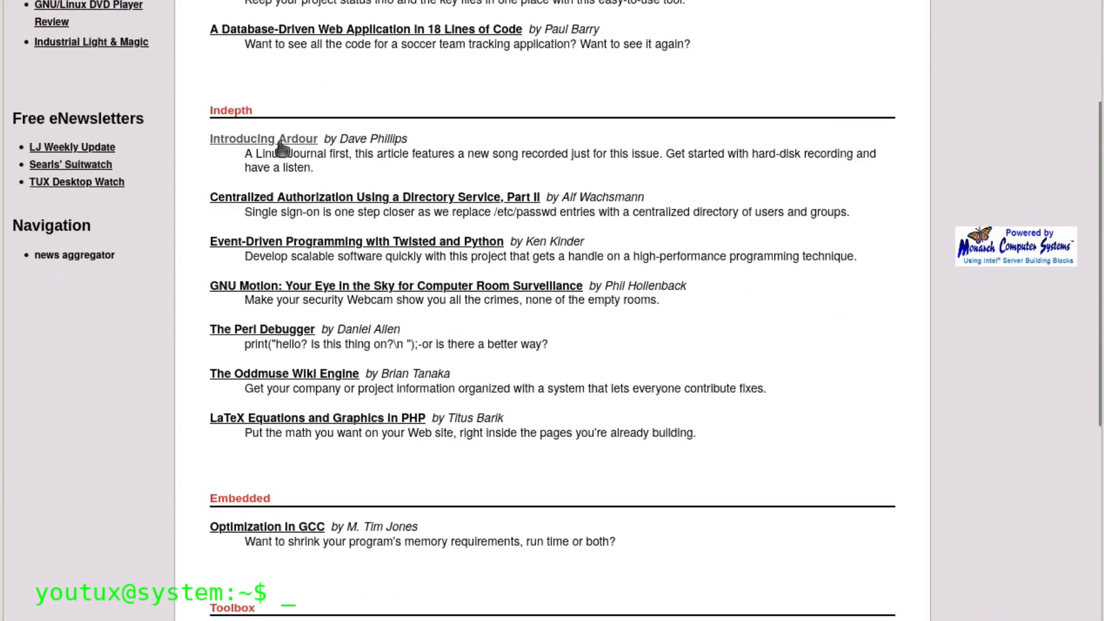
mouse_move(458, 344)
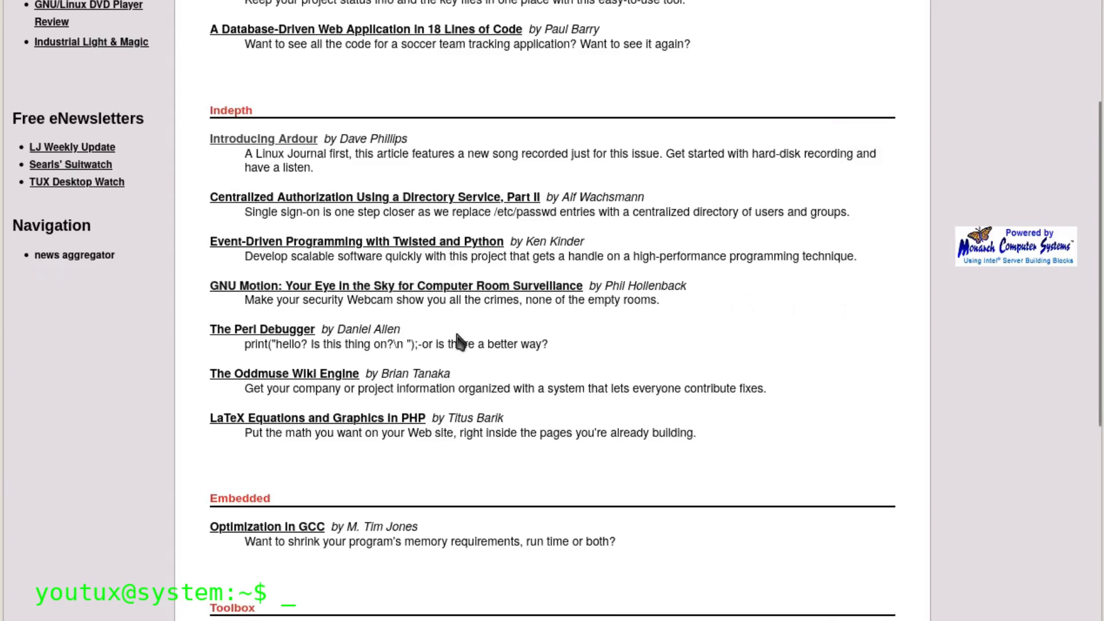
mouse_move(414, 385)
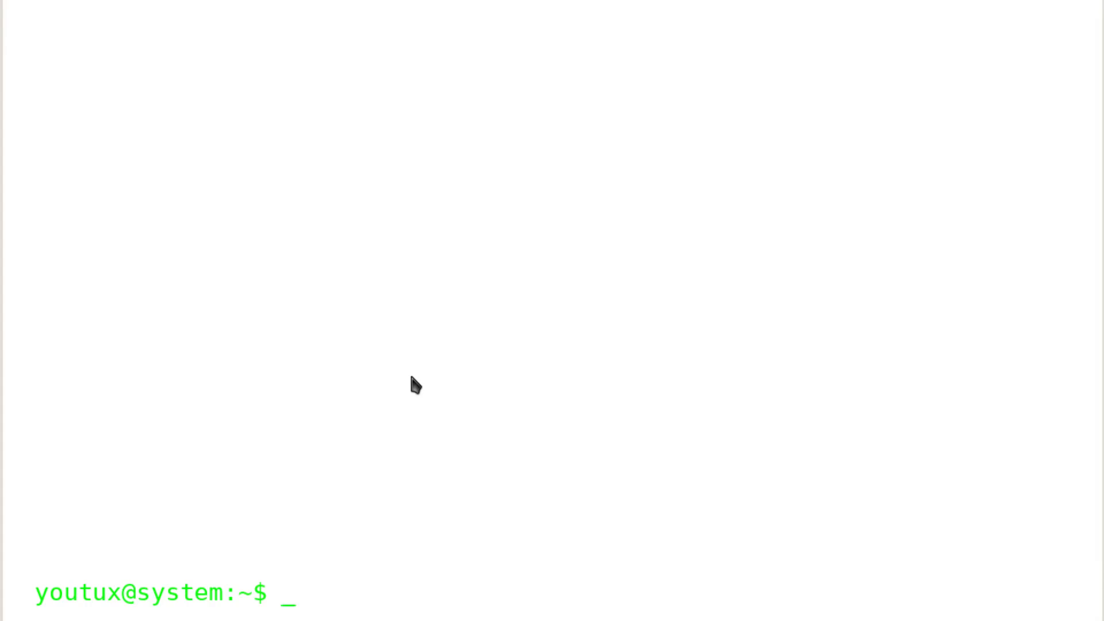
mouse_move(457, 316)
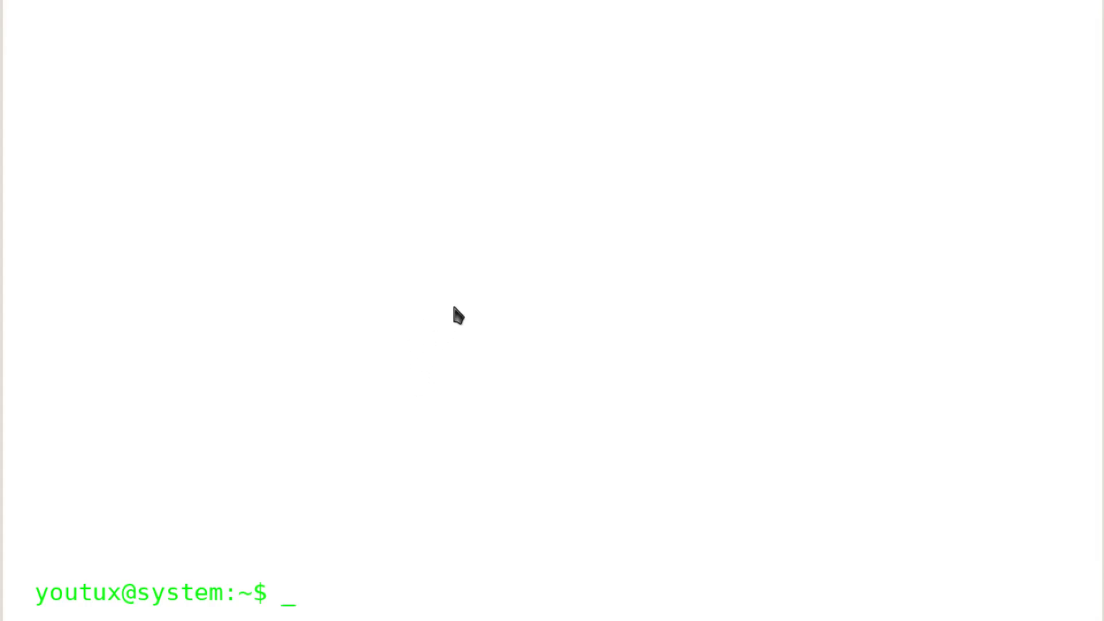